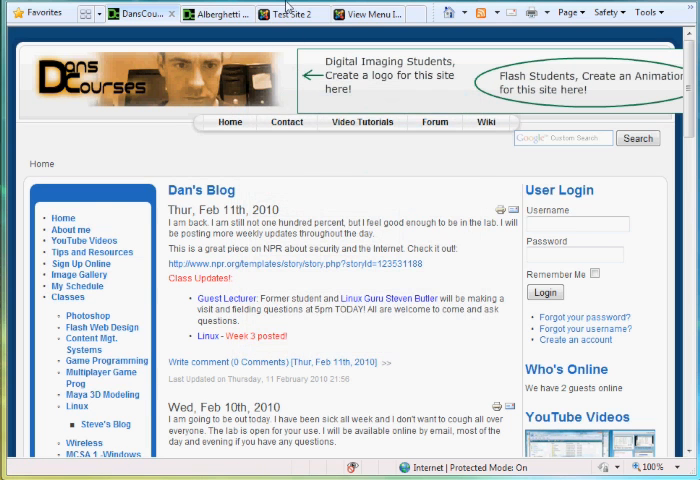
View the Test Site 2 front end and its Main Menu: Home, About Us, Services, Dans Blog.
click(283, 13)
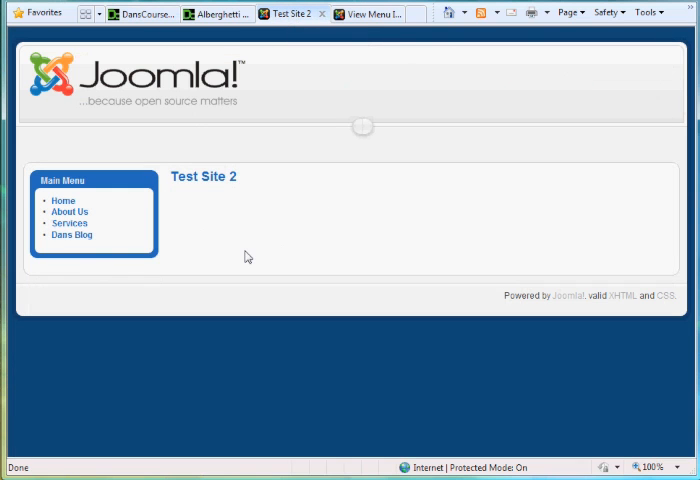
mouse_move(219, 270)
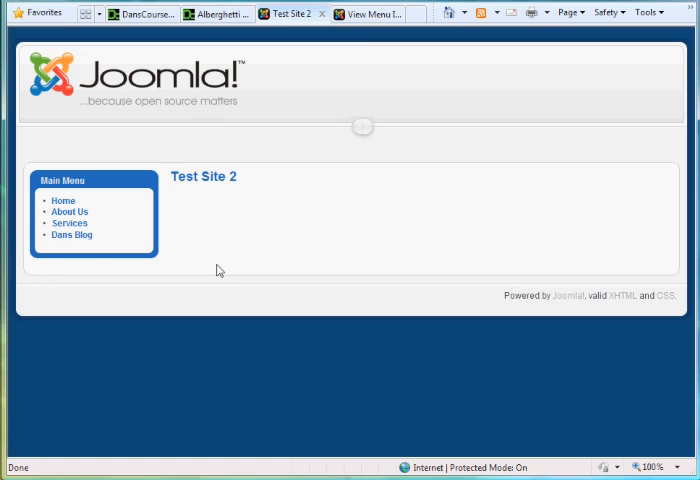
mouse_move(334, 241)
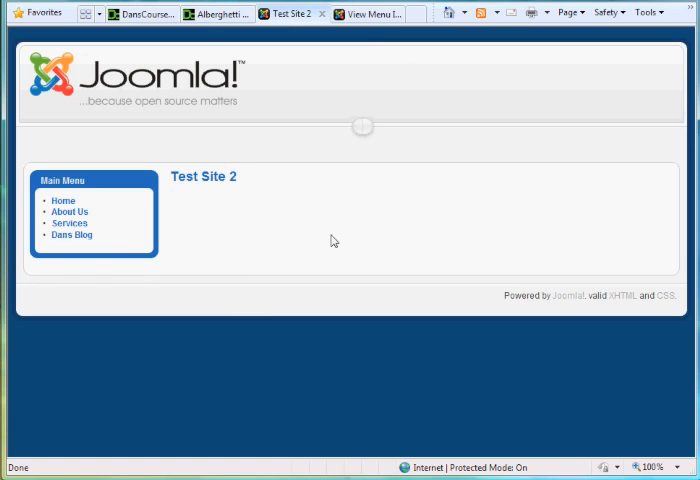
mouse_move(356, 252)
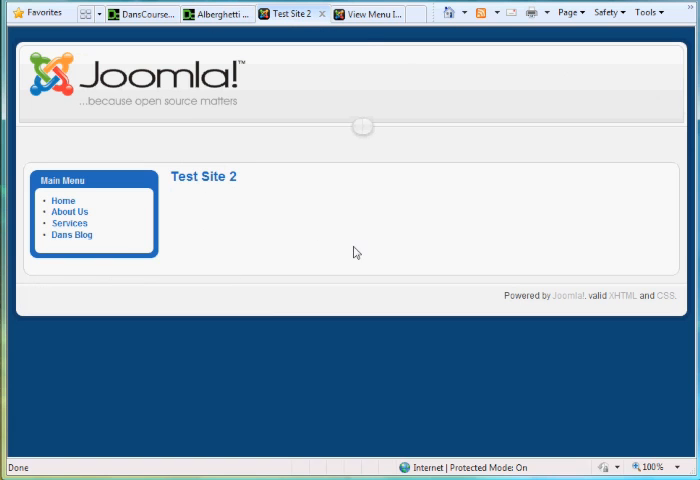
mouse_move(250, 230)
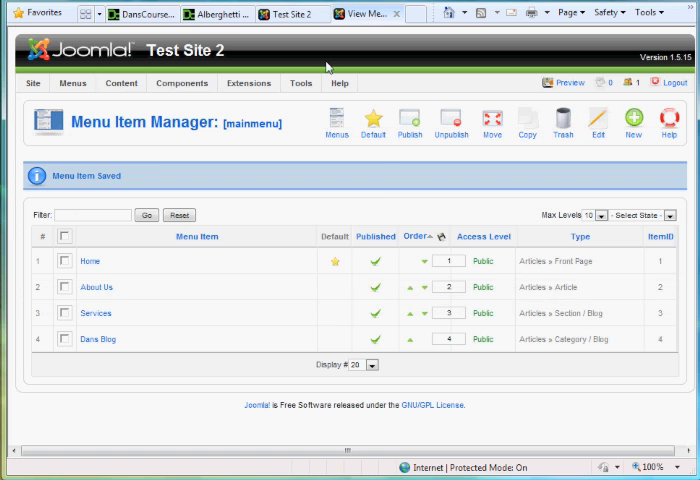
Trash the Services article in Article Manager and save Blog 3 retitled 'The Blog 3'.
click(121, 83)
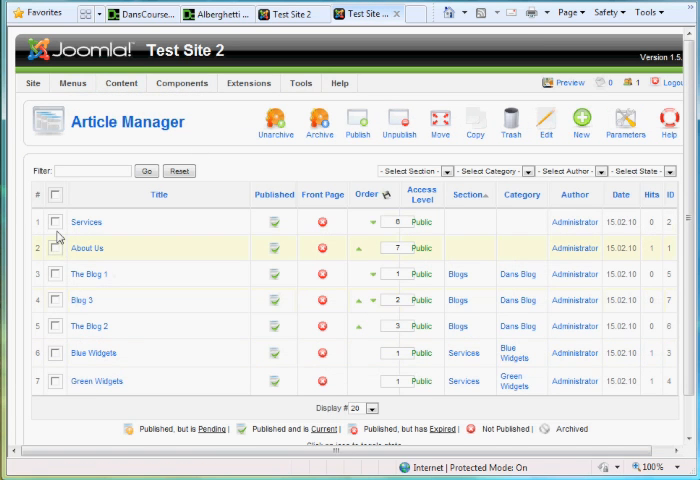
click(57, 222)
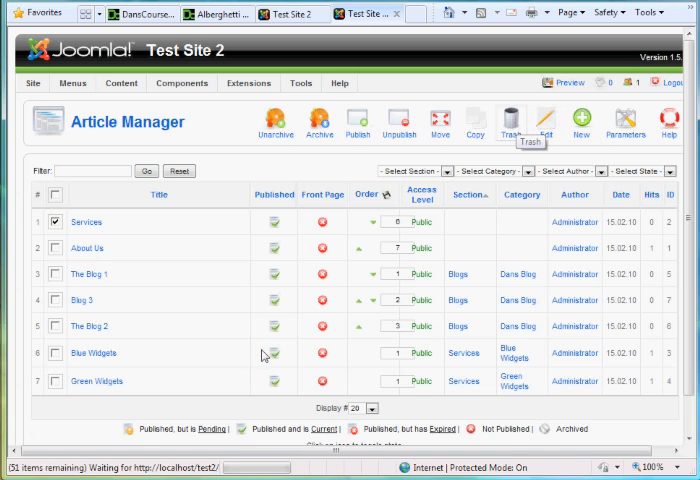
click(510, 120)
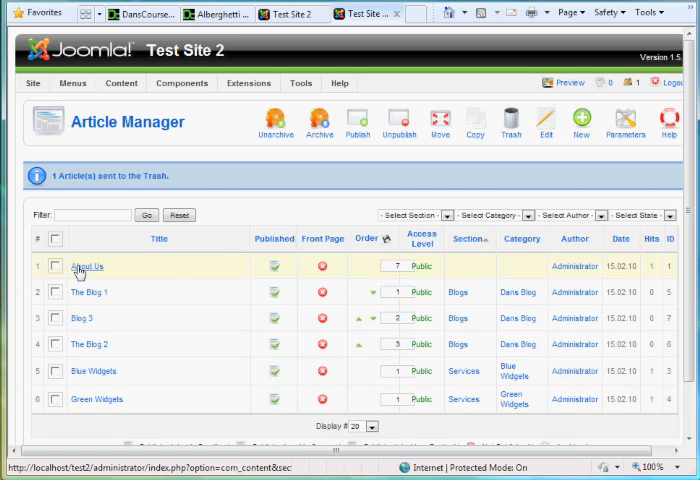
mouse_move(485, 270)
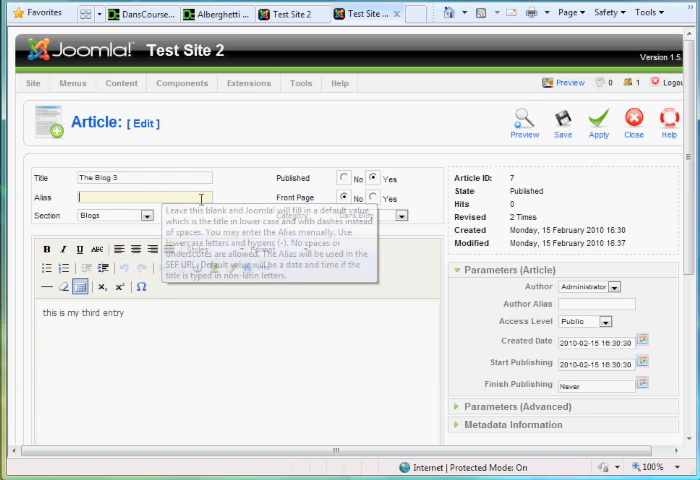
click(562, 123)
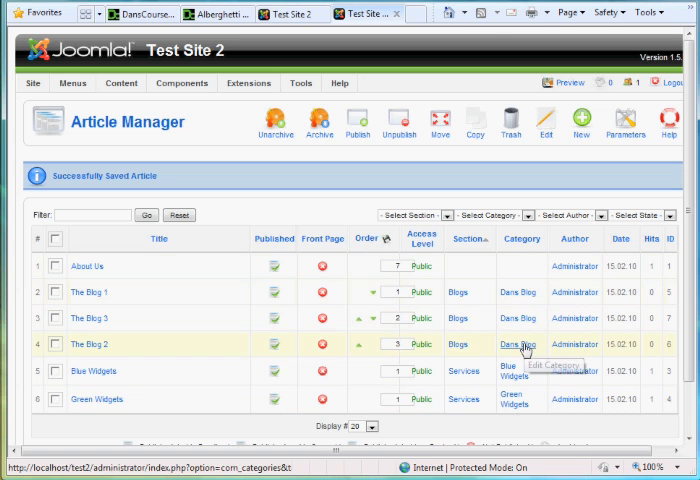
Open Section Manager showing Services and Blogs, then start and cancel a new section.
click(120, 83)
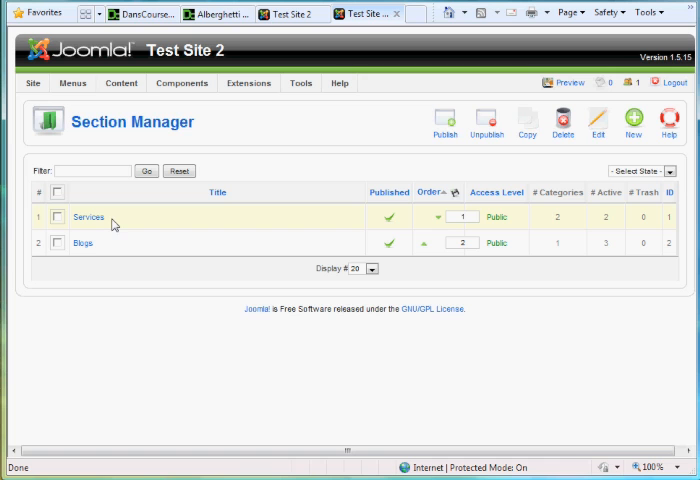
mouse_move(95, 243)
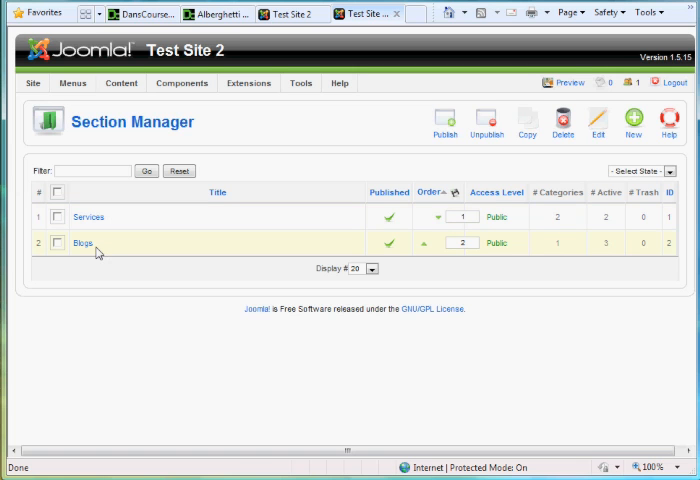
mouse_move(108, 258)
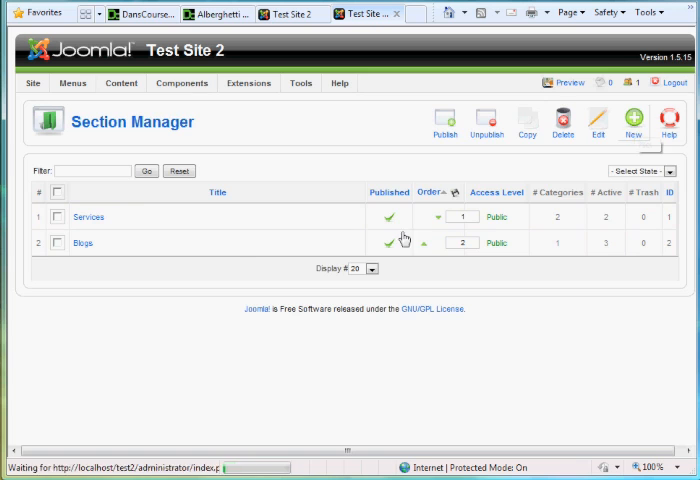
click(631, 118)
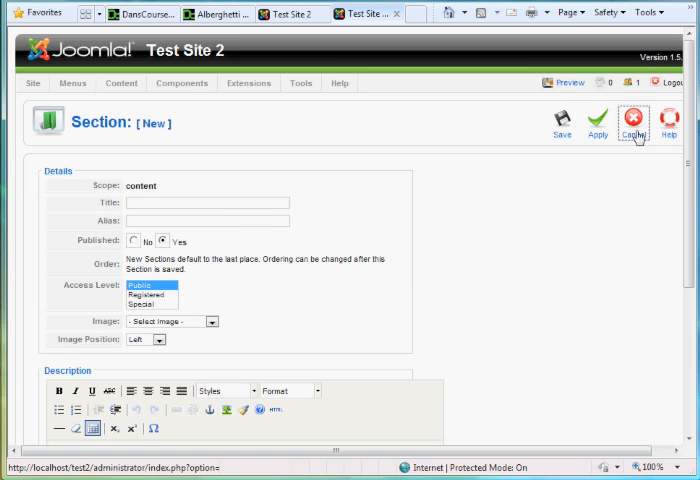
click(631, 123)
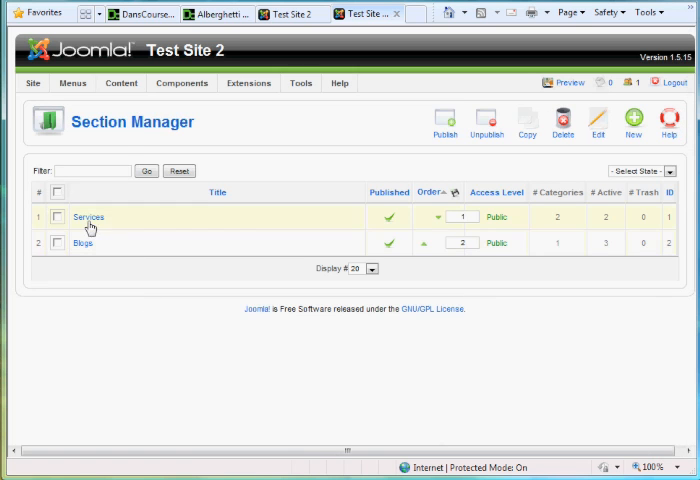
Re-save the Dans Blog category with its section confirmed as Blogs.
click(121, 83)
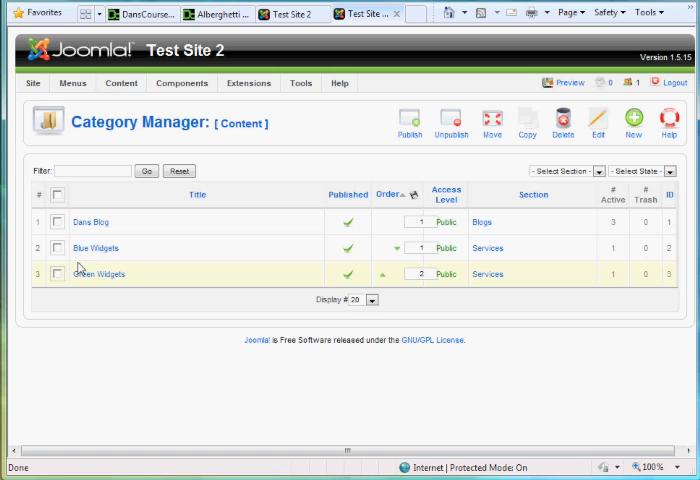
mouse_move(96, 247)
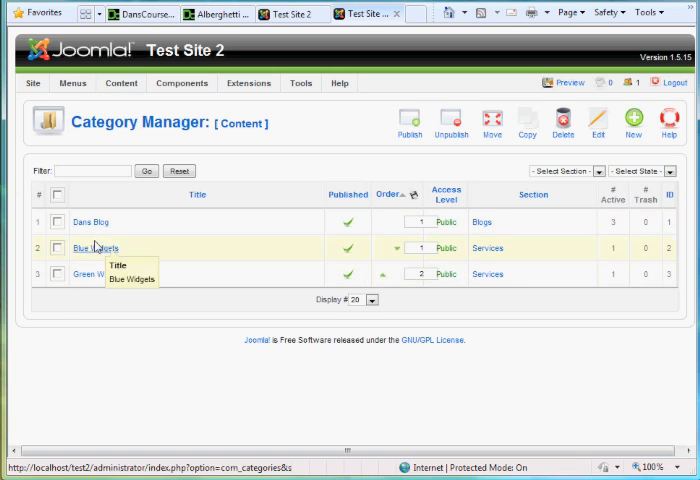
click(70, 221)
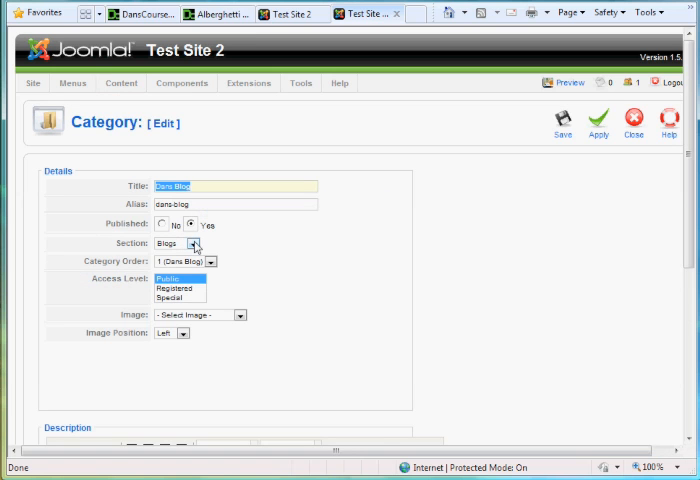
click(192, 243)
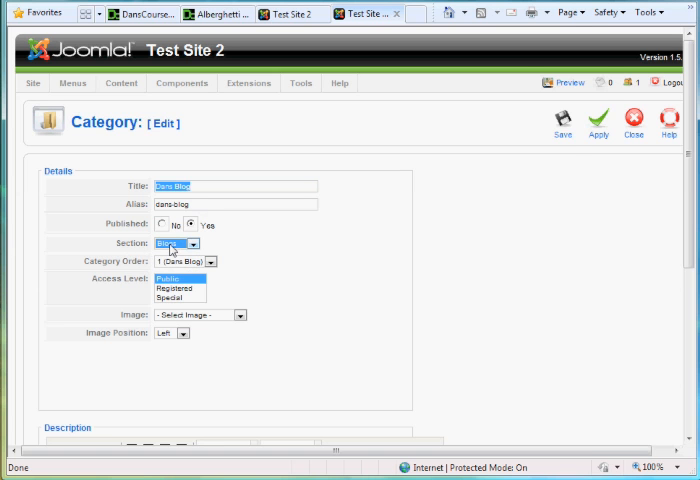
click(564, 120)
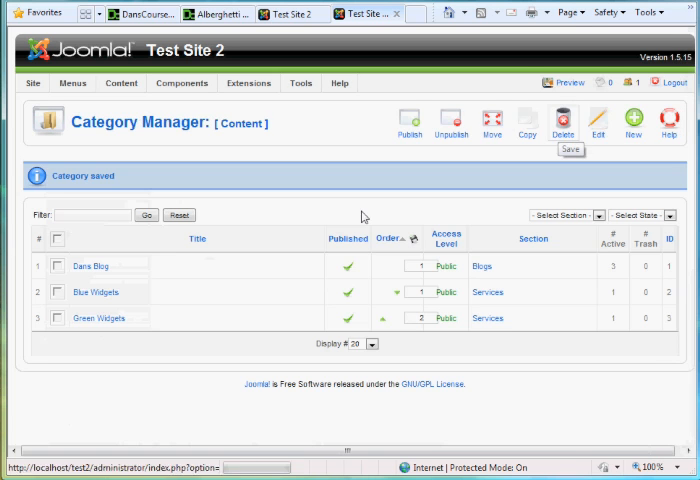
mouse_move(91, 266)
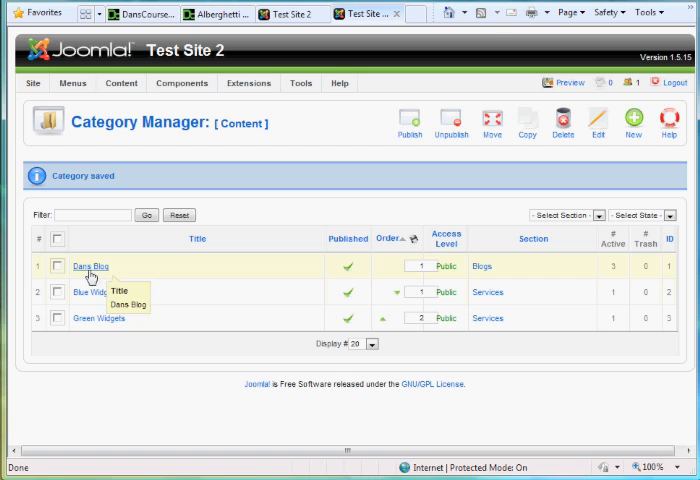
mouse_move(505, 272)
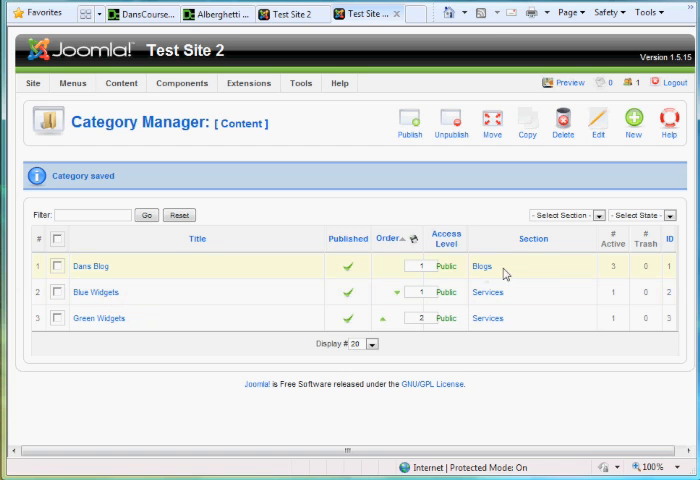
mouse_move(90, 266)
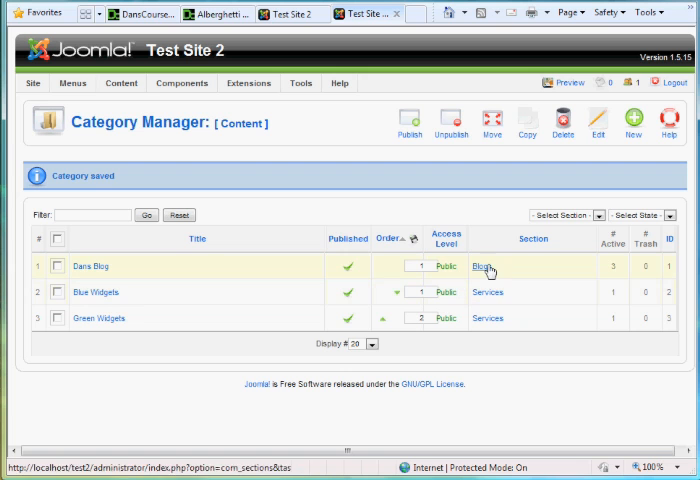
mouse_move(90, 297)
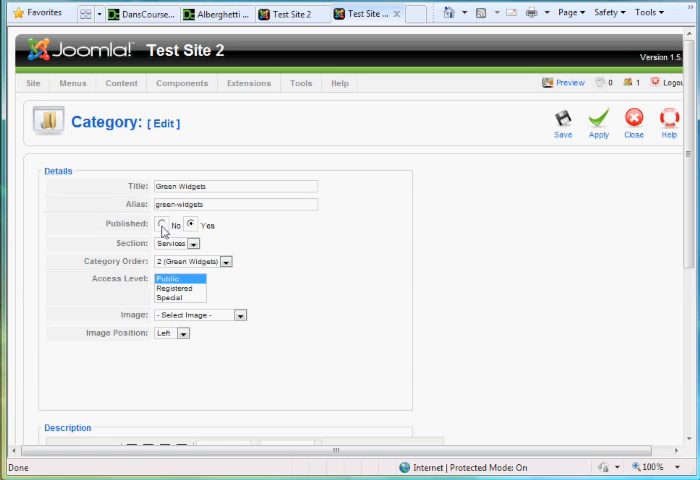
Re-save the Green Widgets category with its section set to Services.
click(192, 243)
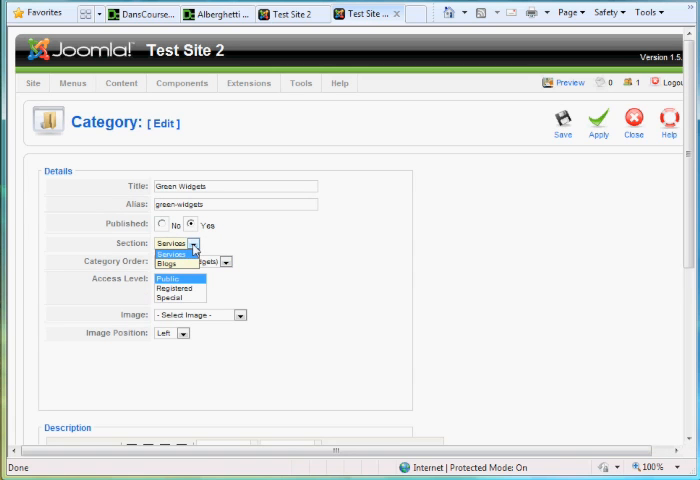
click(172, 243)
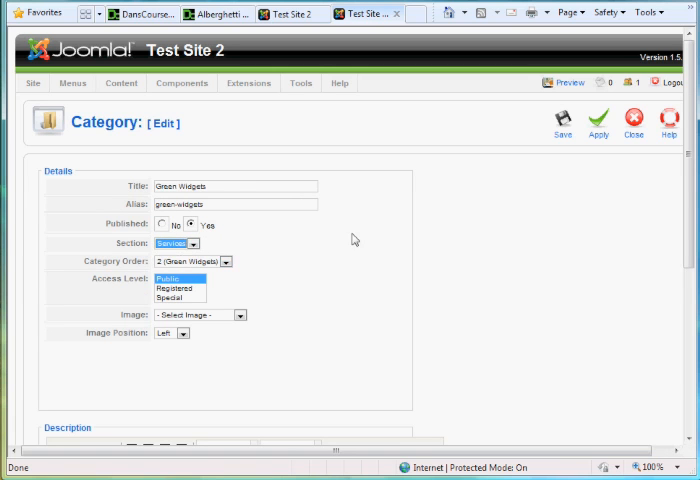
click(563, 115)
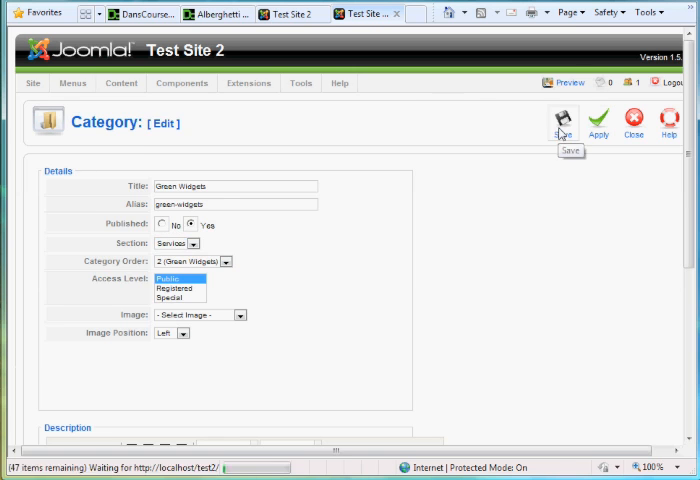
click(563, 120)
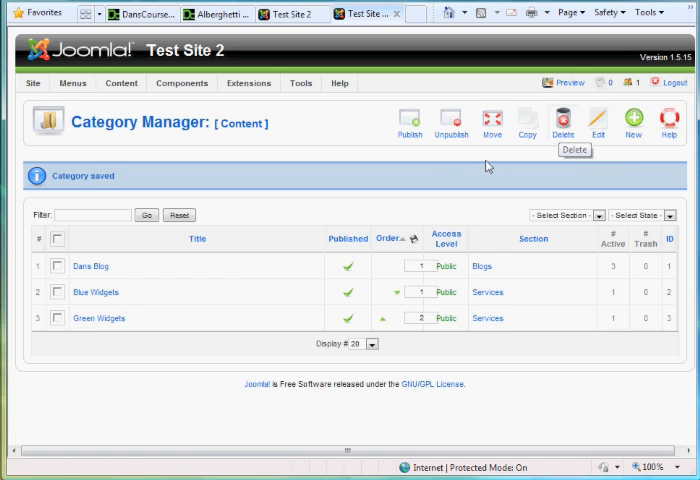
click(72, 83)
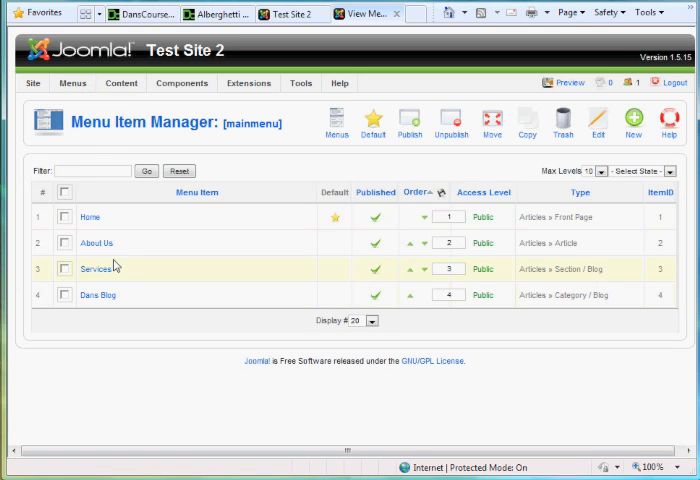
mouse_move(95, 243)
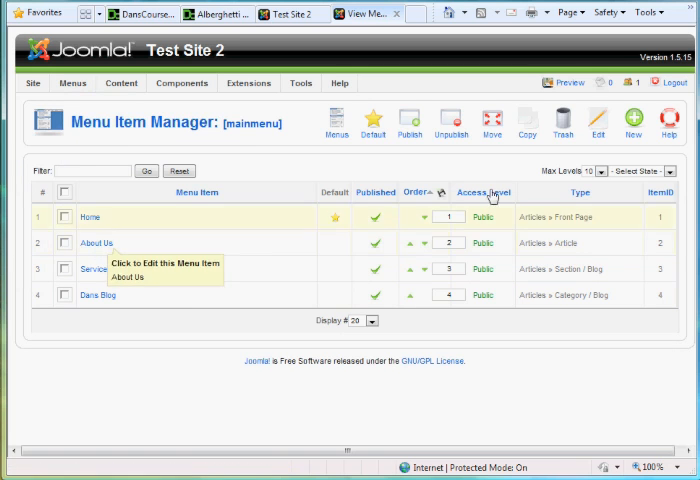
click(634, 120)
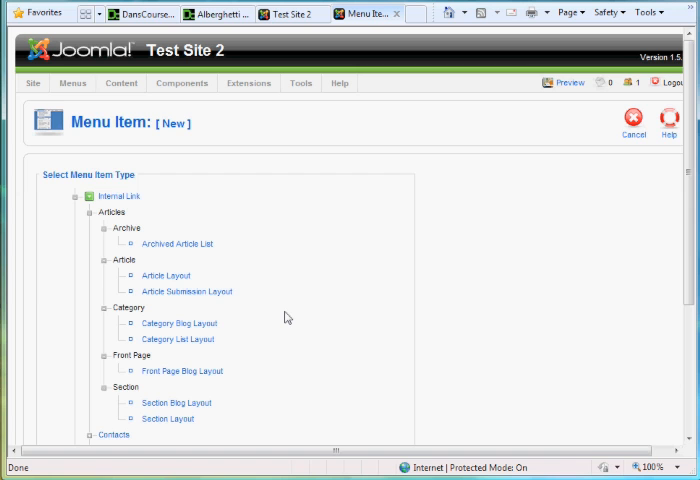
mouse_move(228, 382)
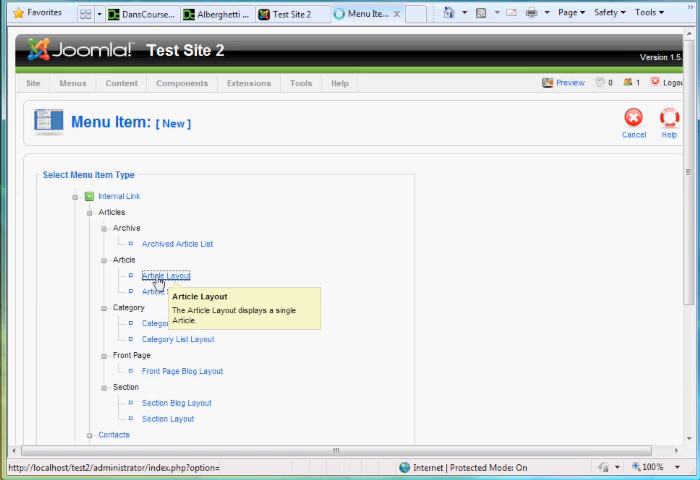
click(162, 274)
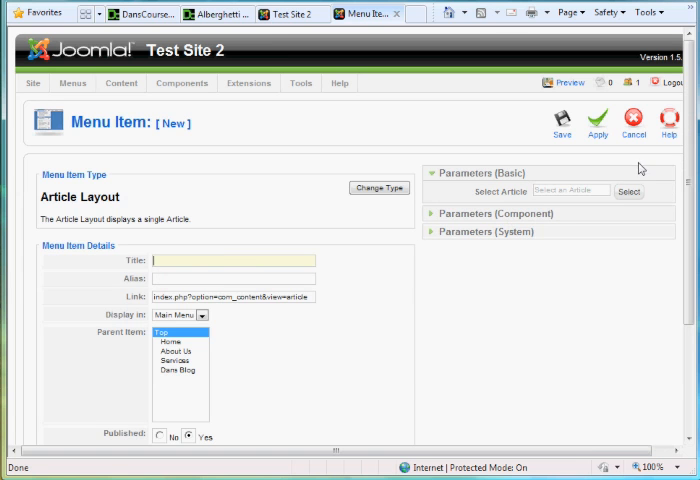
click(629, 192)
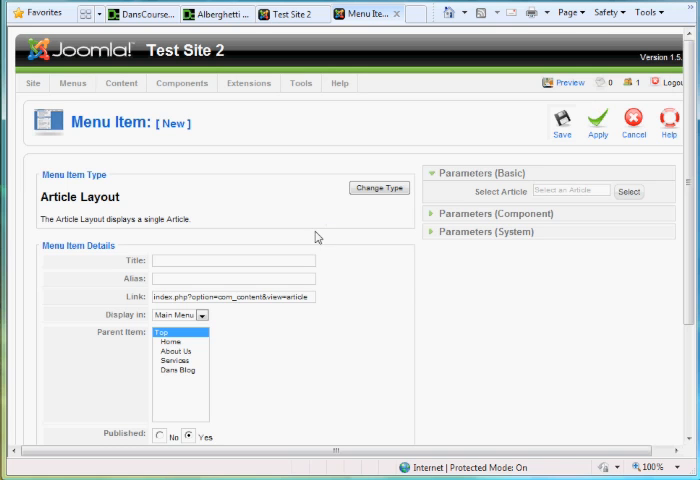
click(633, 122)
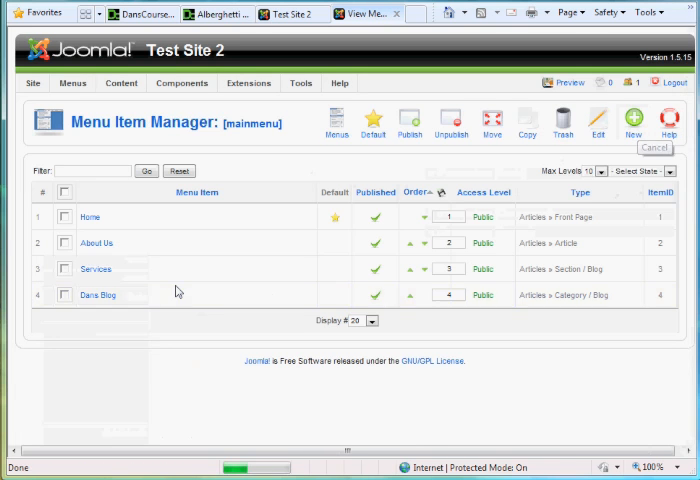
mouse_move(95, 243)
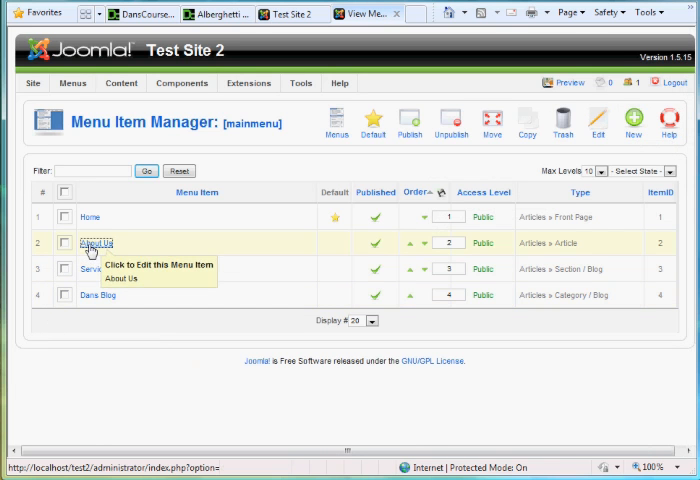
Re-save the About Us menu item, keeping its link to the About Us article.
click(92, 242)
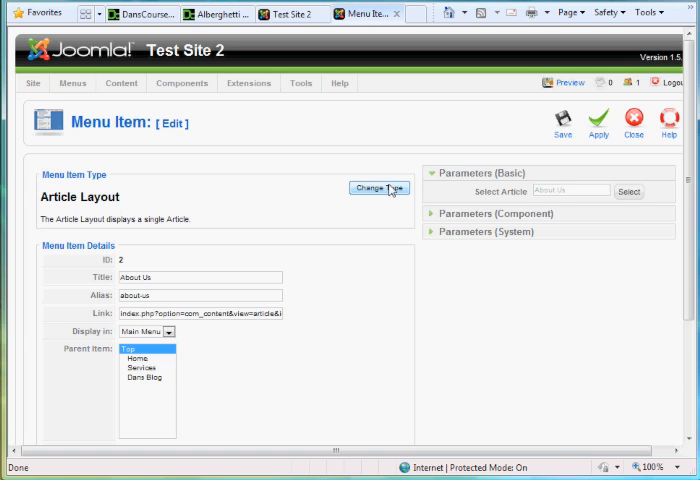
mouse_move(383, 196)
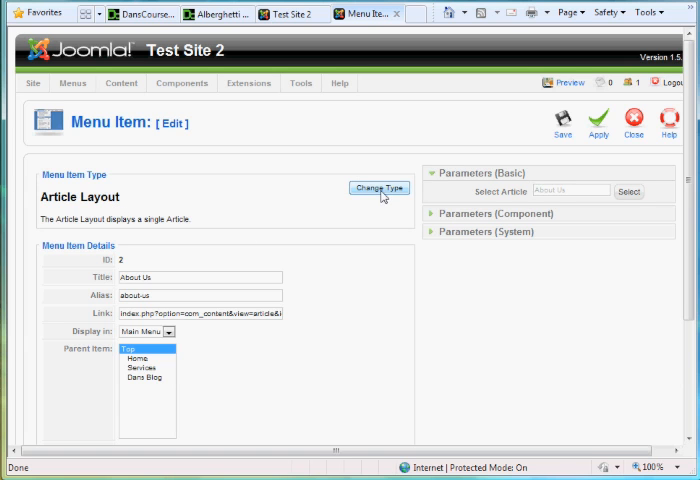
mouse_move(349, 247)
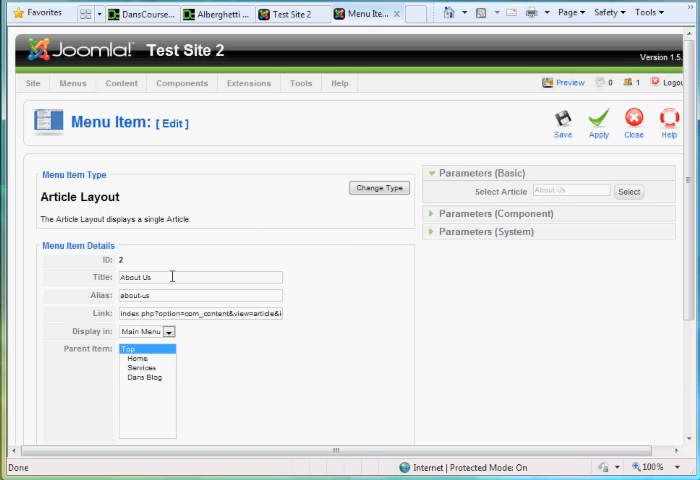
mouse_move(555, 200)
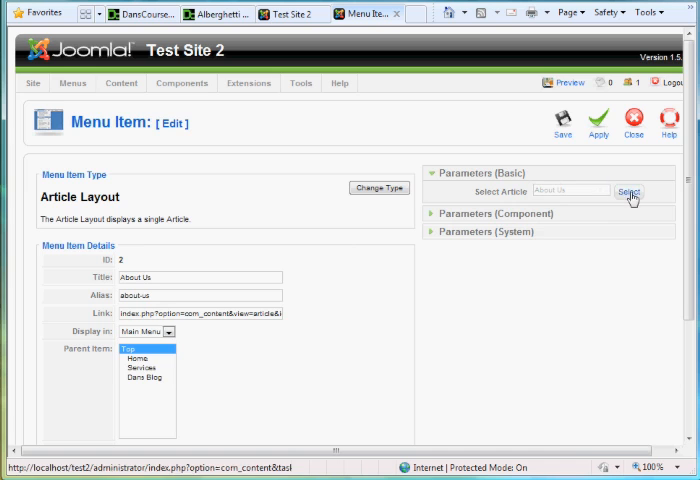
click(629, 191)
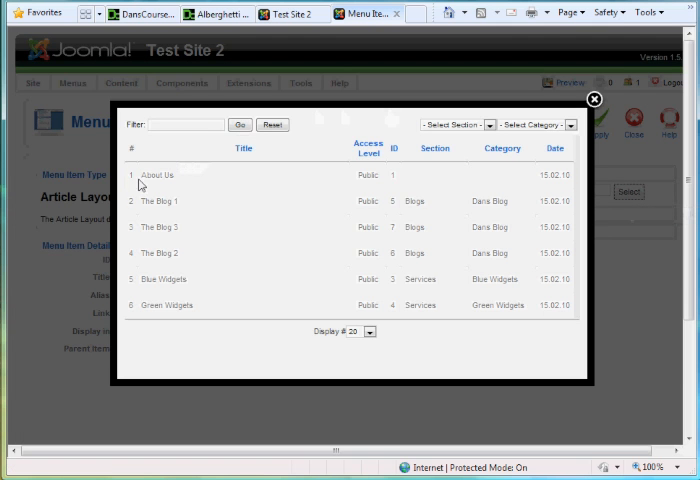
click(157, 174)
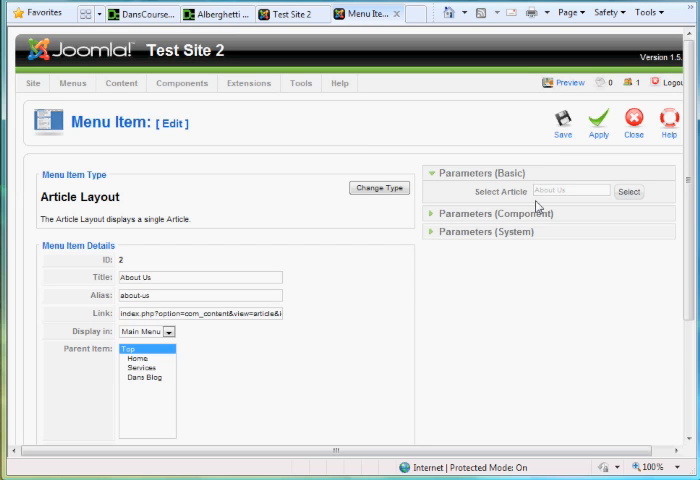
click(563, 120)
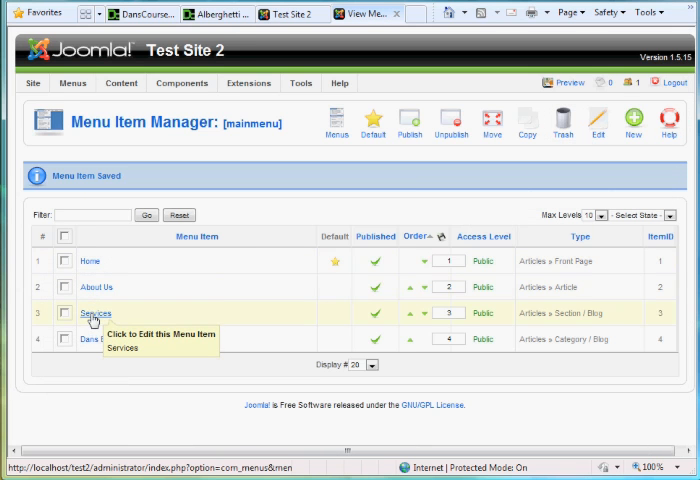
click(95, 313)
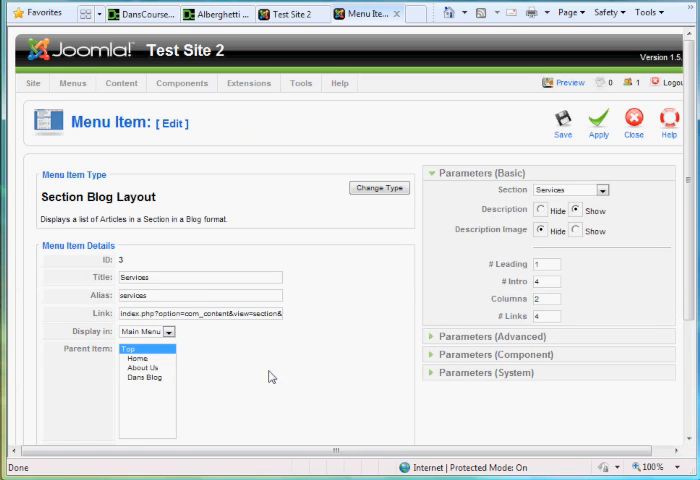
mouse_move(70, 210)
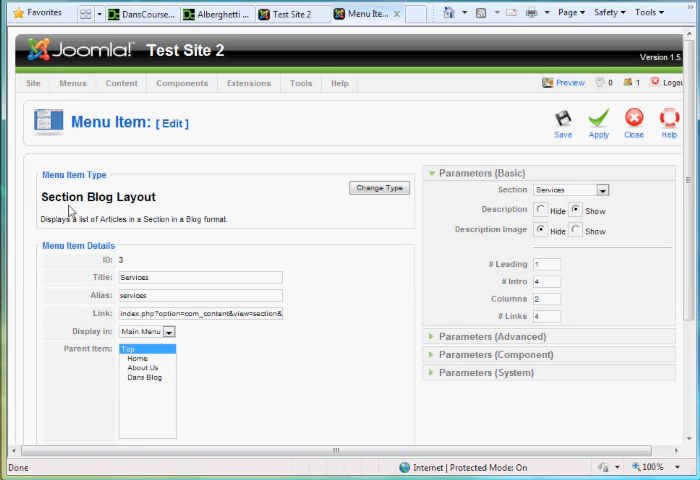
mouse_move(165, 192)
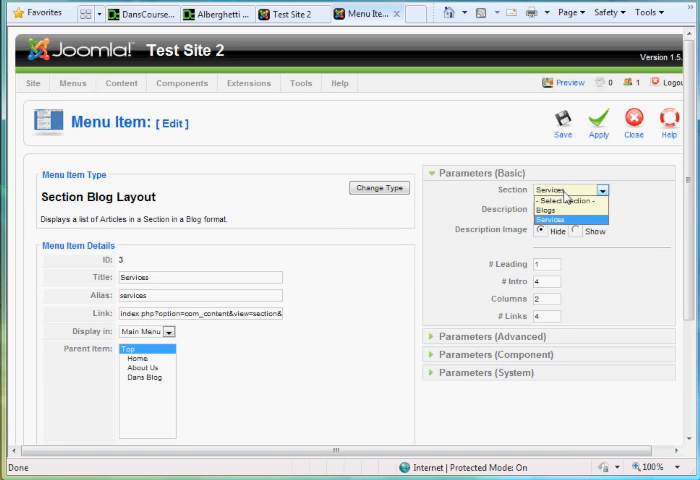
click(578, 201)
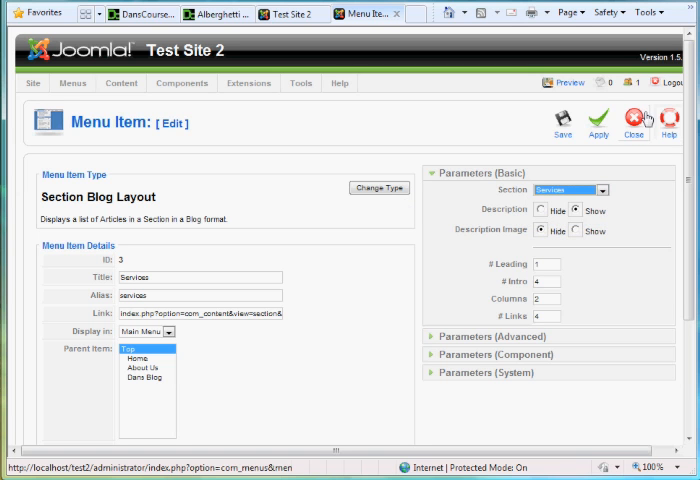
click(634, 120)
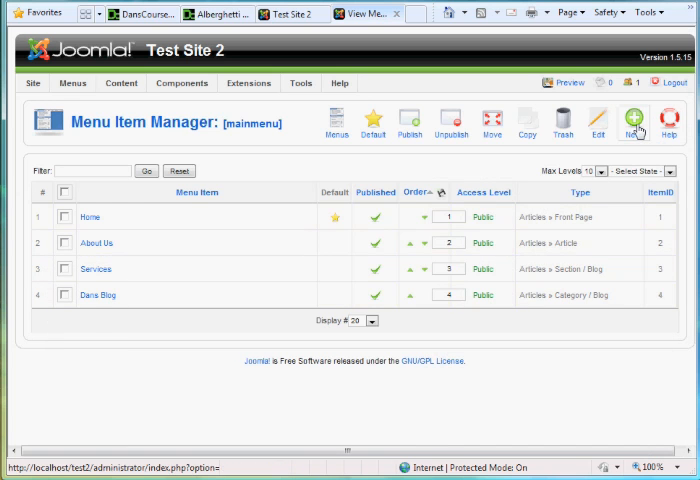
Create a new menu item of type Articles > Section Blog Layout.
click(635, 120)
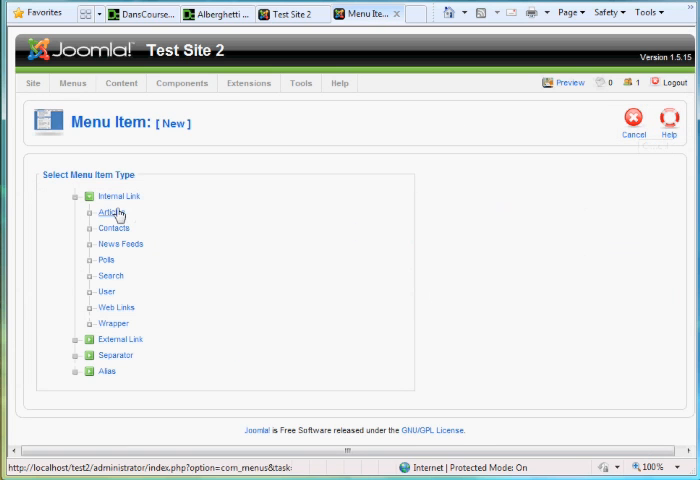
click(110, 212)
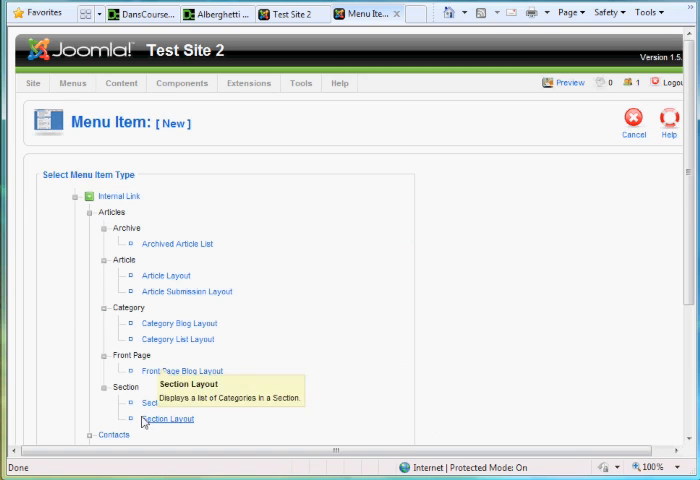
mouse_move(112, 387)
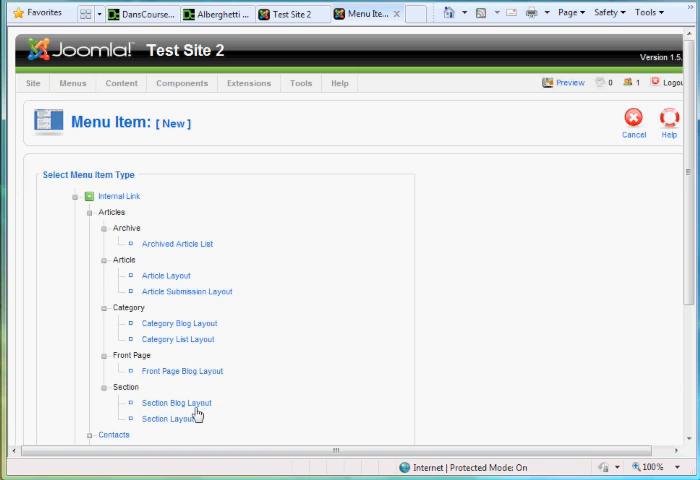
mouse_move(178, 403)
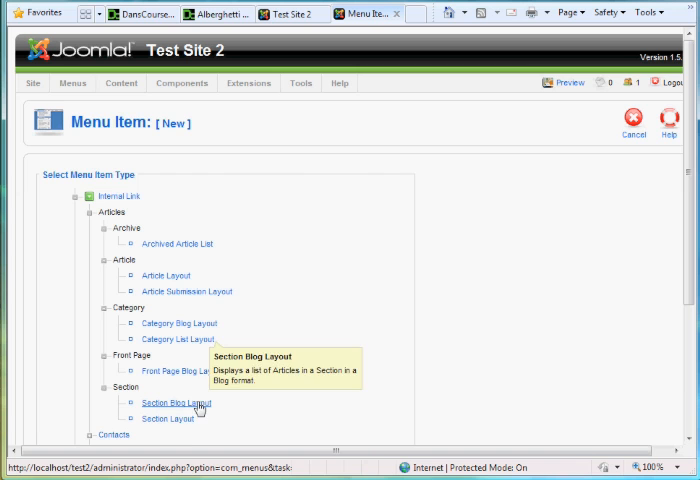
mouse_move(168, 419)
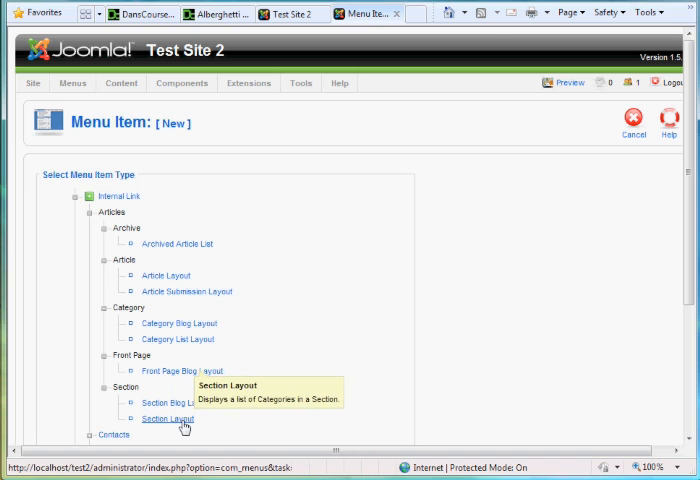
mouse_move(170, 402)
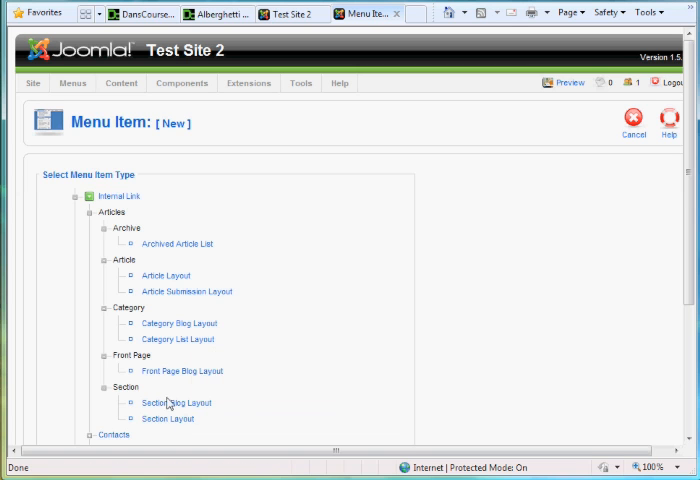
click(177, 403)
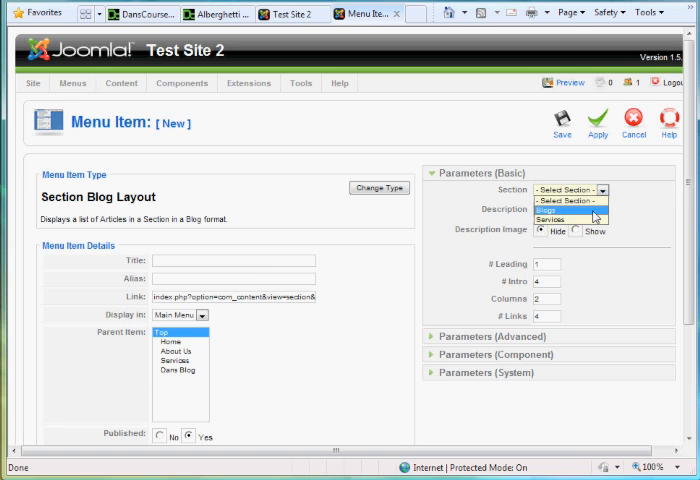
Set the draft item to the Blogs section with 1 column, then leave it unsaved.
click(570, 203)
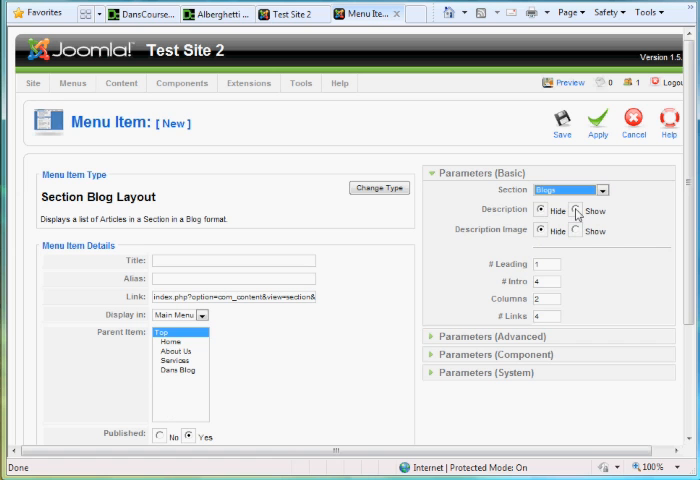
scroll(down, 3)
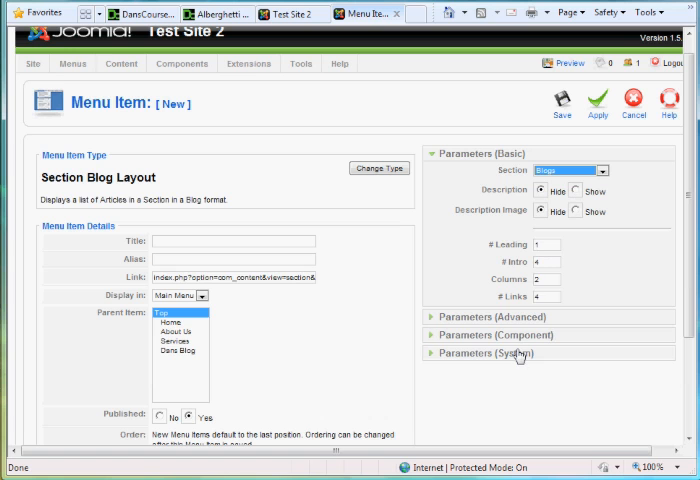
click(548, 244)
text(1)
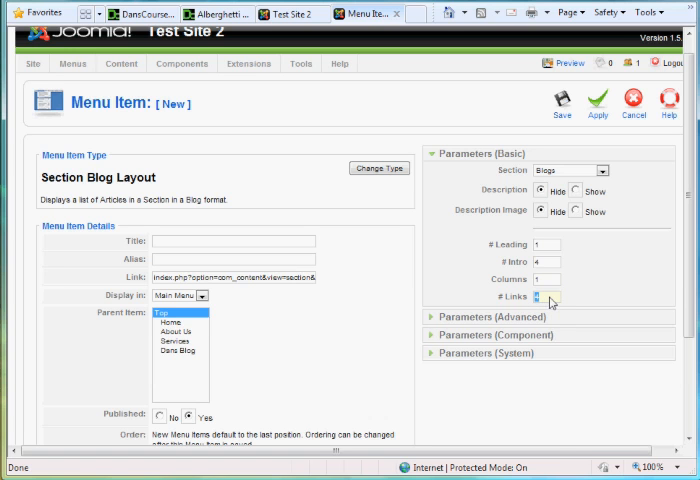
click(547, 298)
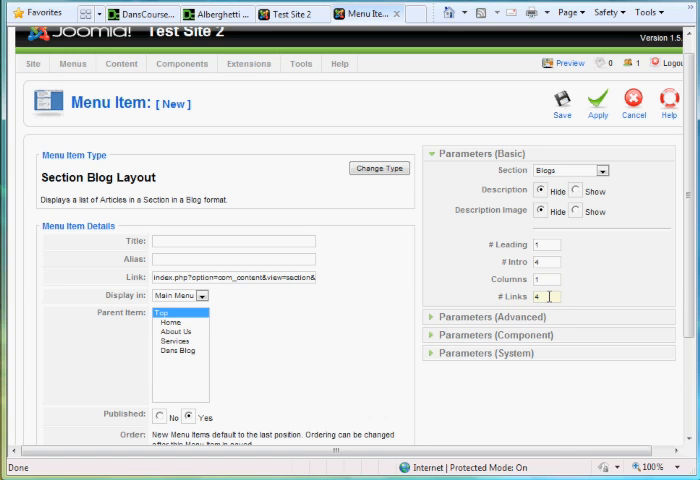
mouse_move(509, 351)
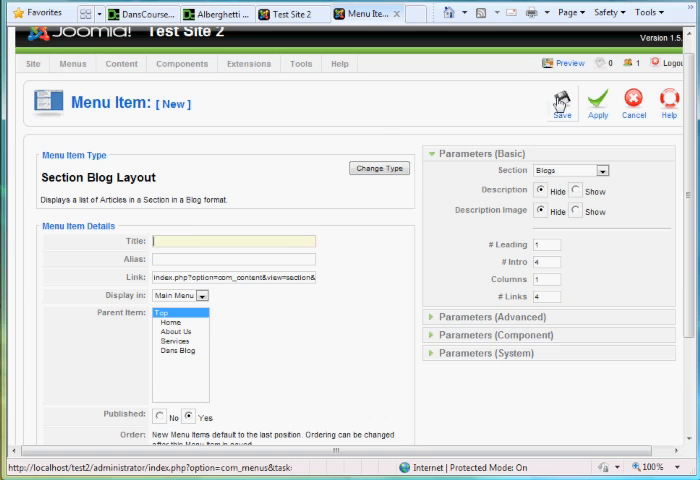
click(632, 103)
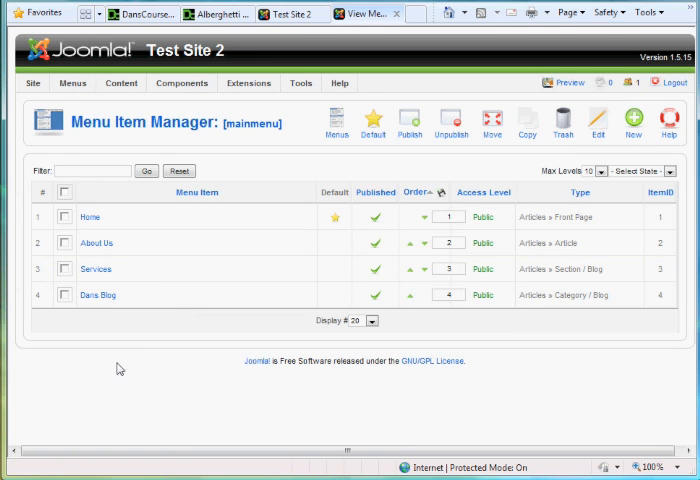
mouse_move(90, 295)
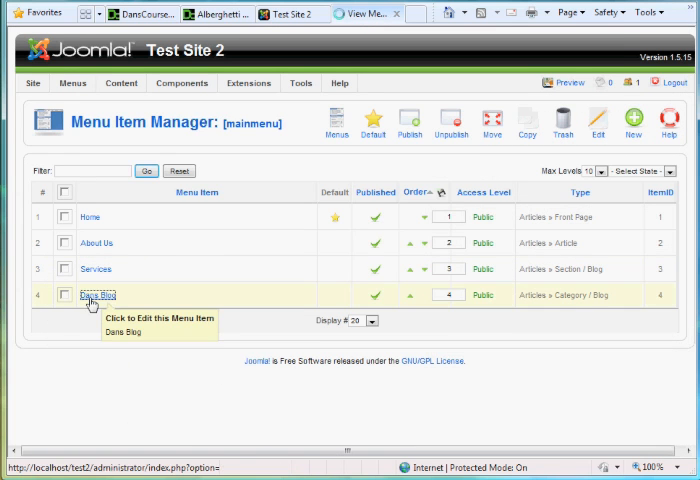
Review the Dans Blog menu item, return to the list, and tick Dans Blog.
click(97, 293)
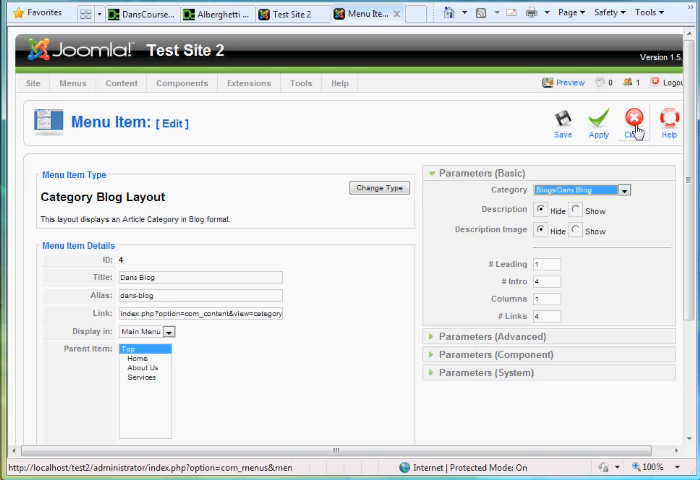
click(636, 120)
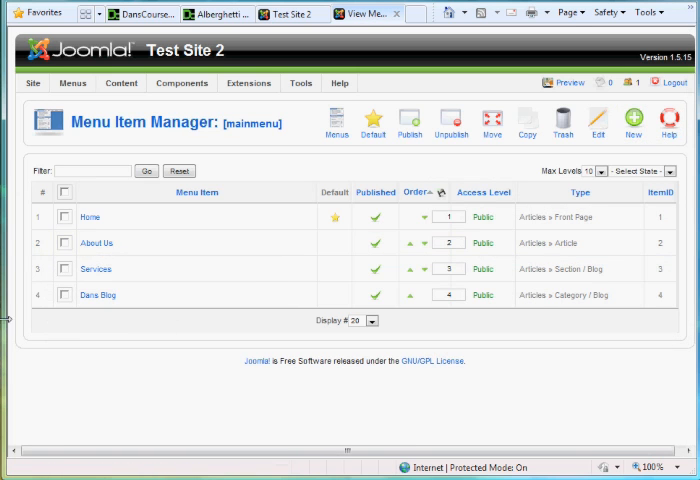
click(64, 295)
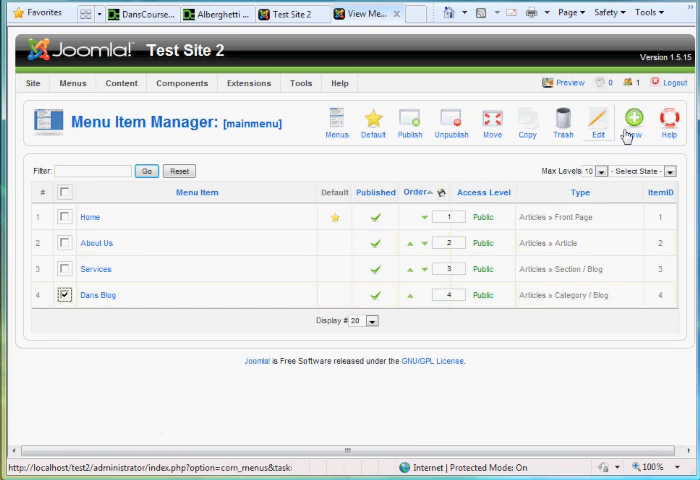
Trash the Dans Blog menu item and check the About Us and Services pages on the front end.
click(562, 122)
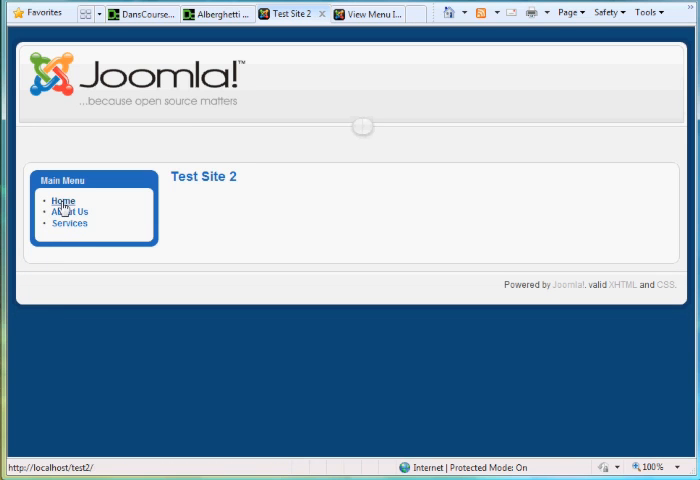
click(70, 211)
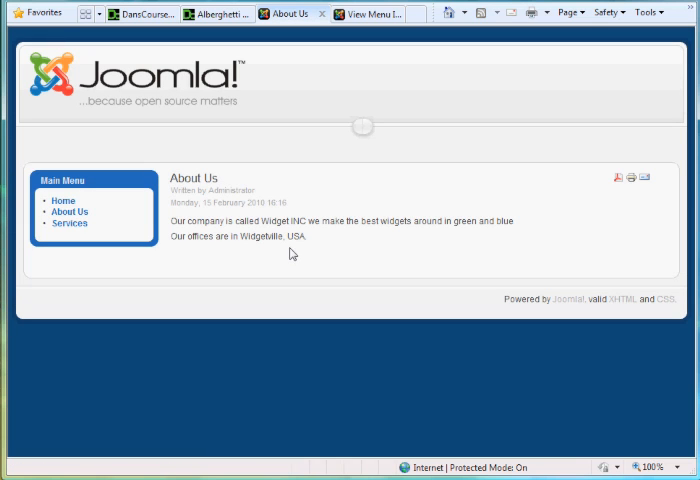
mouse_move(70, 223)
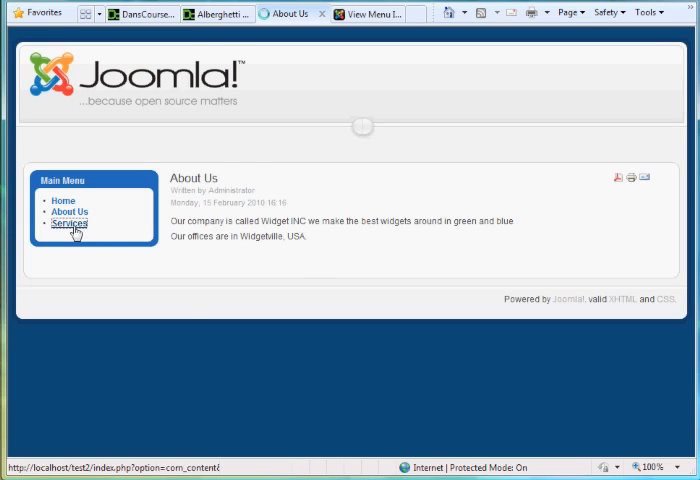
click(69, 223)
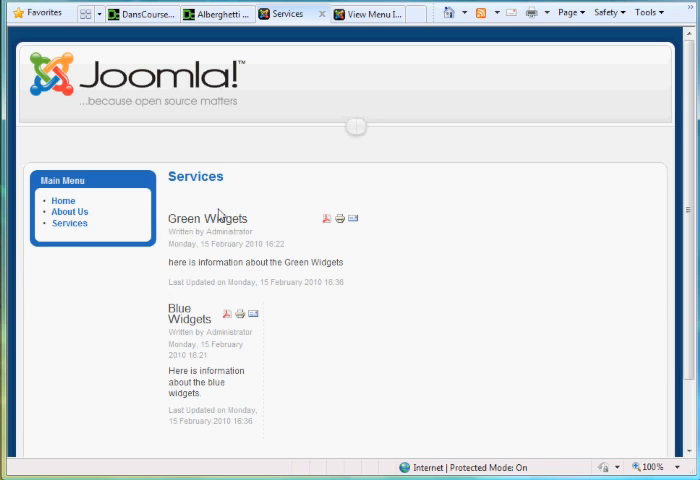
mouse_move(182, 218)
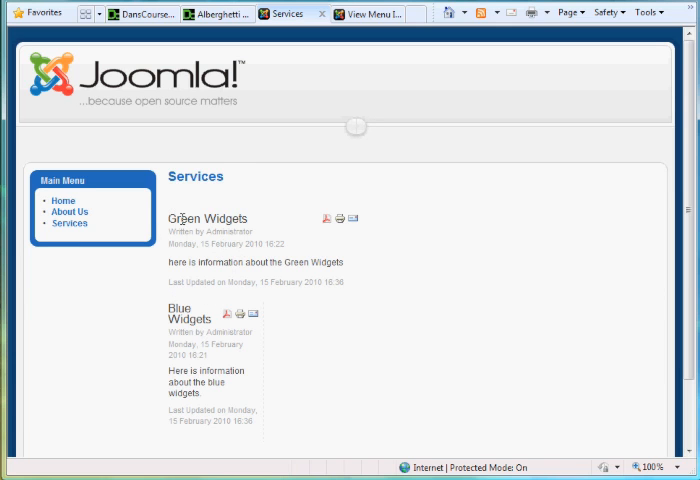
mouse_move(238, 386)
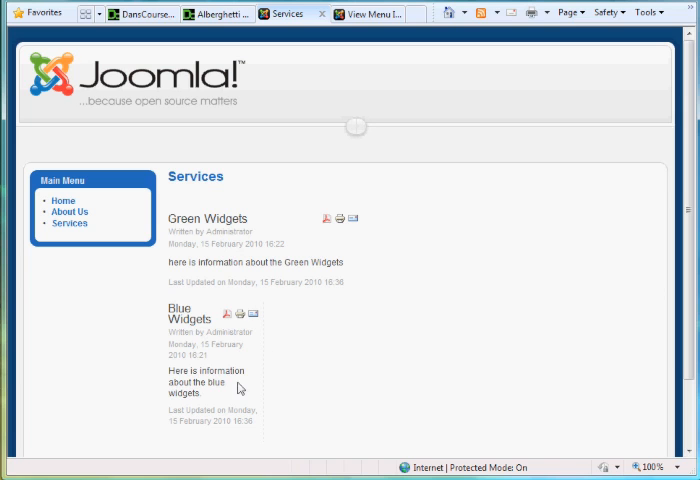
mouse_move(210, 408)
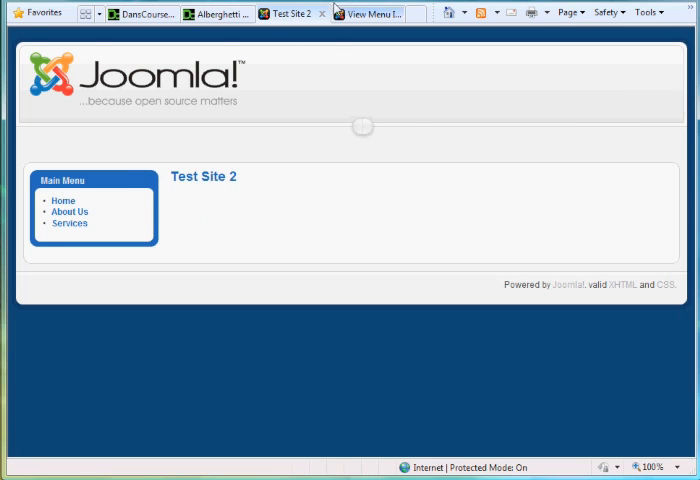
click(388, 14)
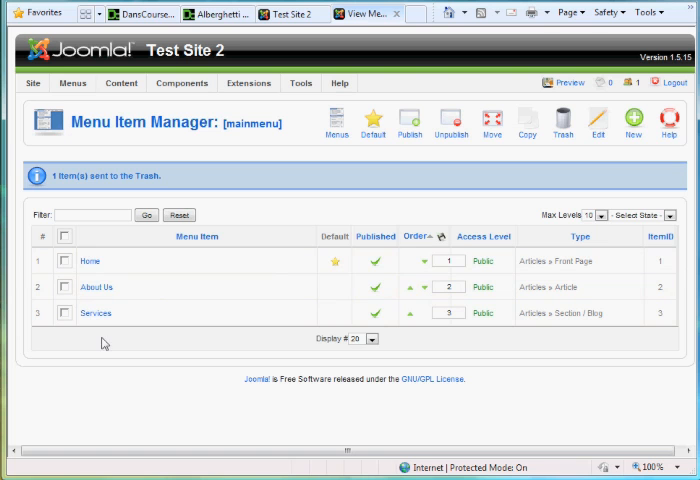
Save a new Category Blog Layout menu item titled 'Dans Blog'.
click(632, 122)
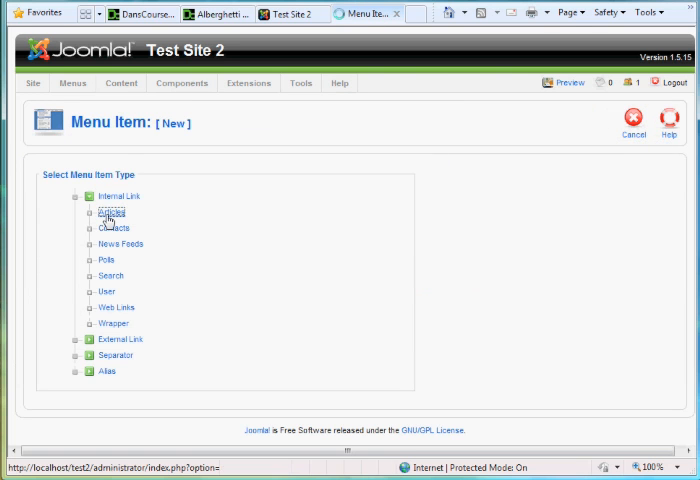
click(110, 211)
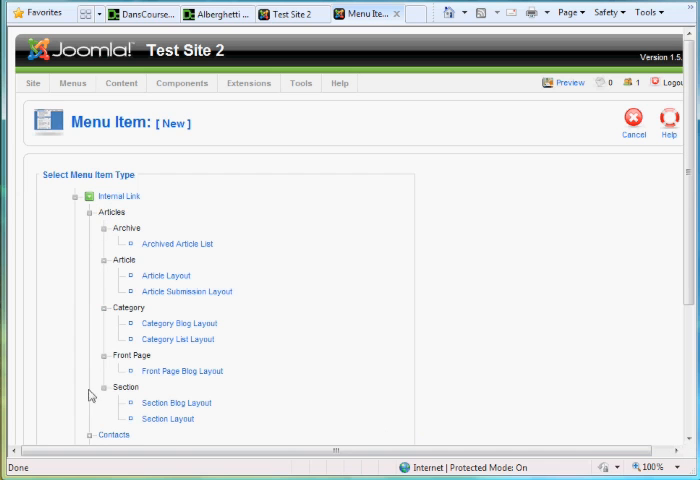
mouse_move(178, 322)
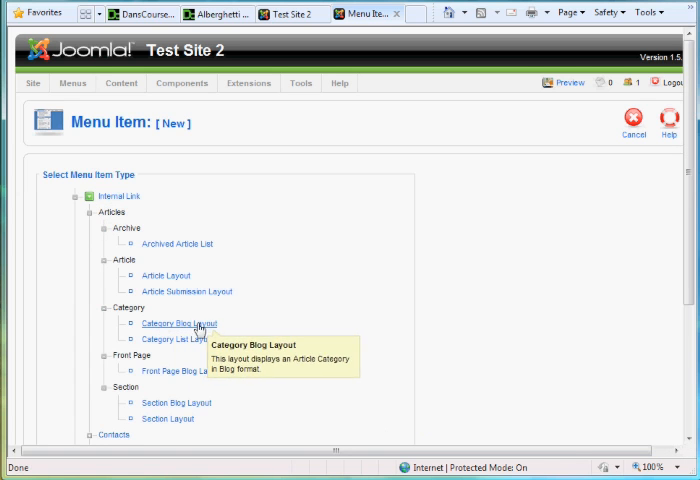
click(178, 323)
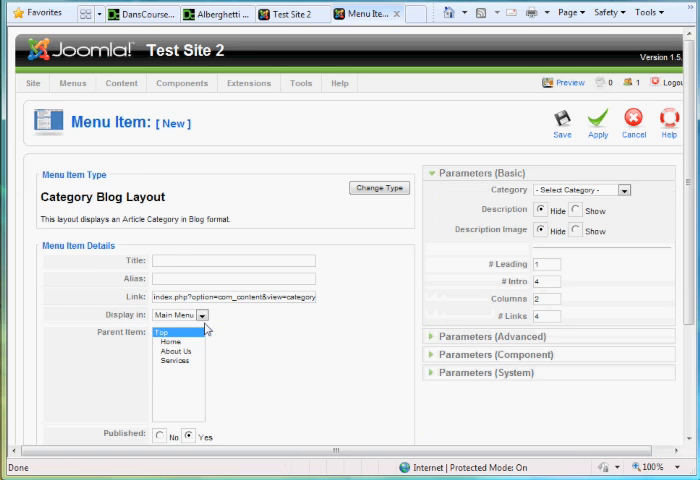
text(Dans Blog)
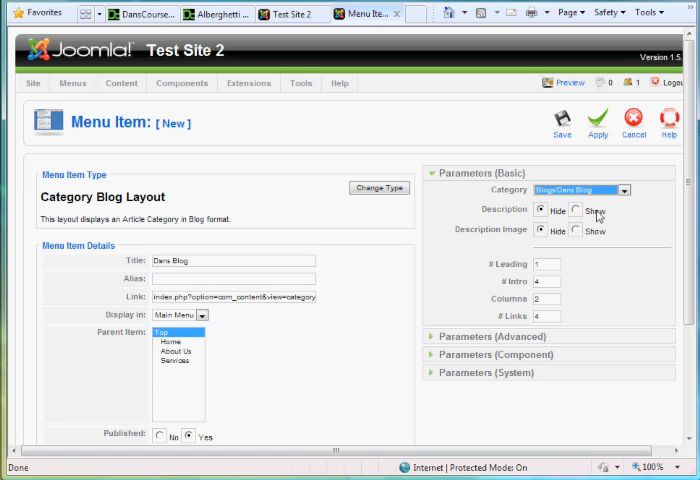
mouse_move(630, 257)
text(1)
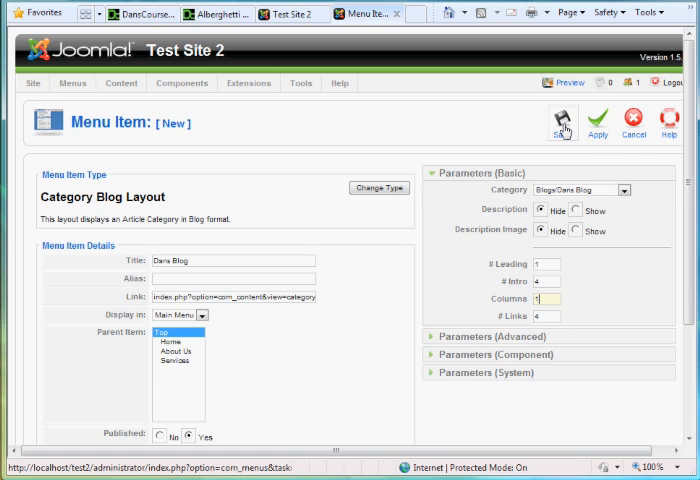
click(562, 120)
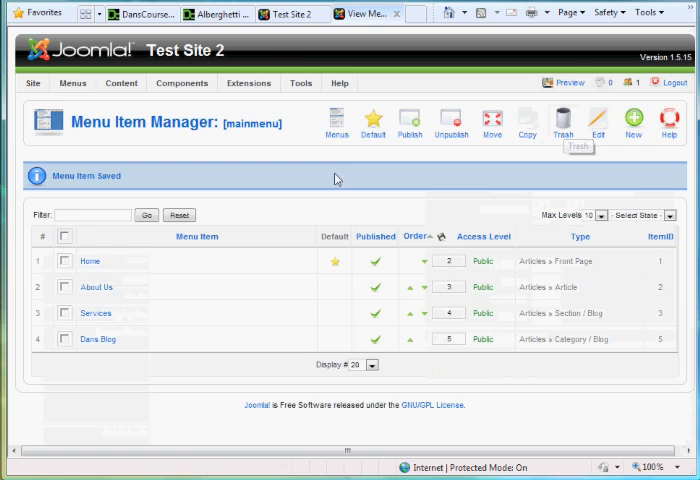
click(289, 13)
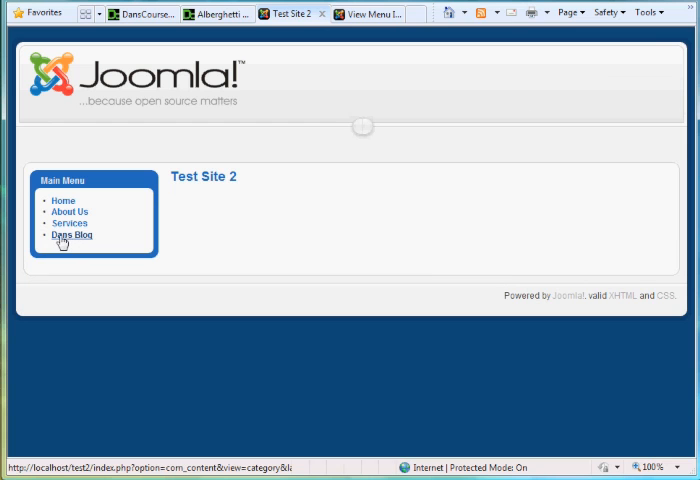
click(73, 234)
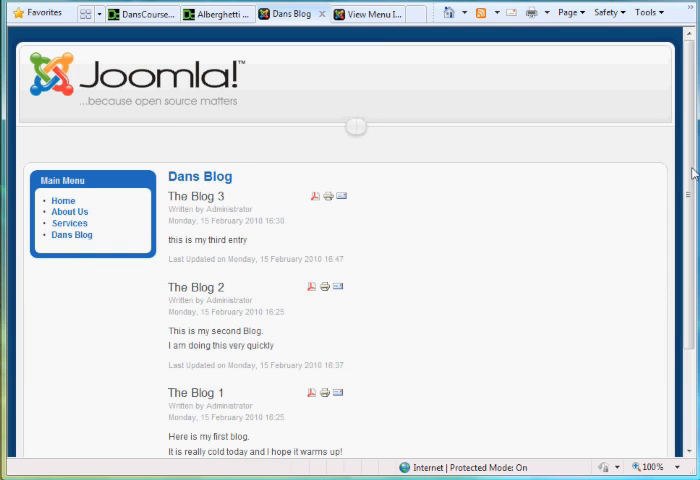
scroll(down, 3)
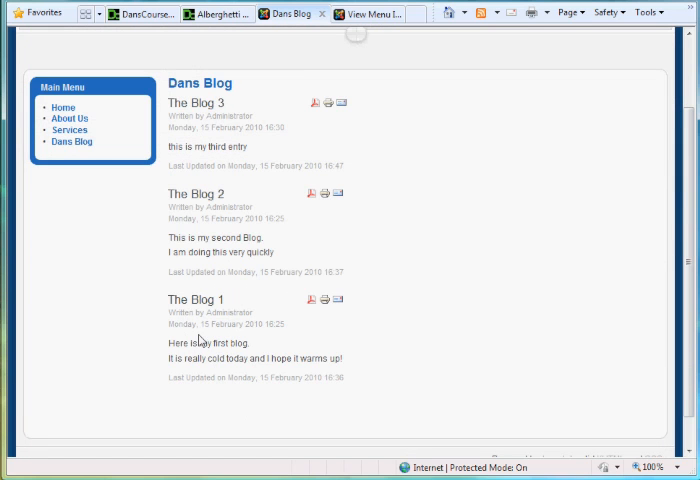
mouse_move(239, 114)
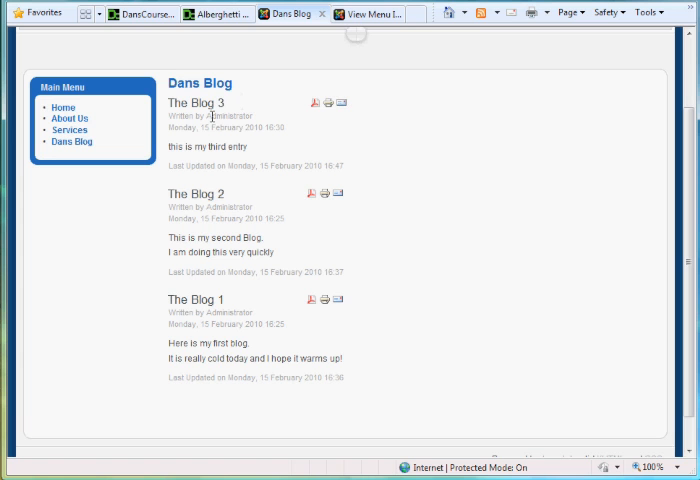
mouse_move(138, 298)
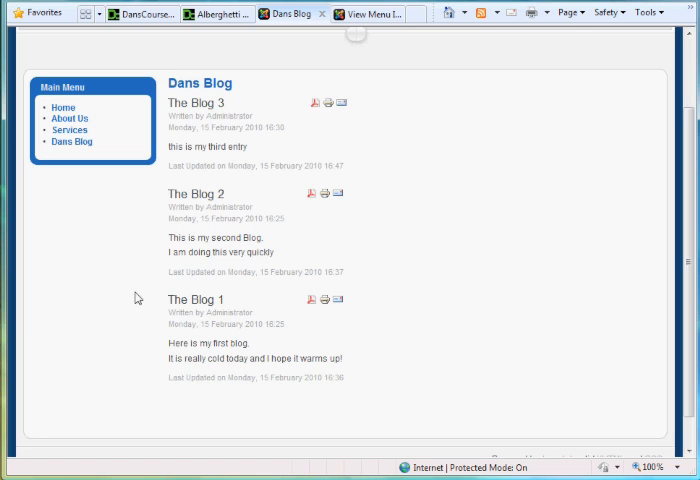
mouse_move(688, 236)
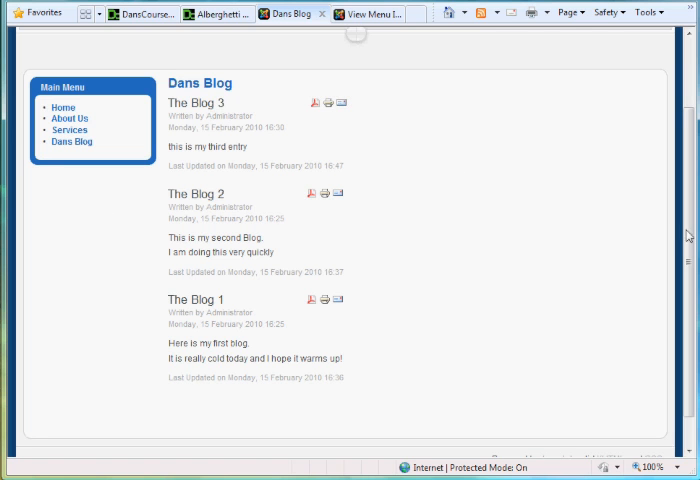
scroll(up, 3)
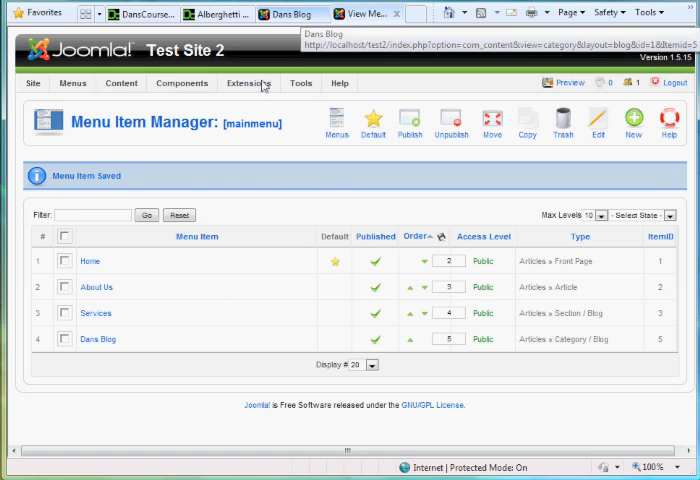
Browse the administrator's installed components menu.
click(182, 83)
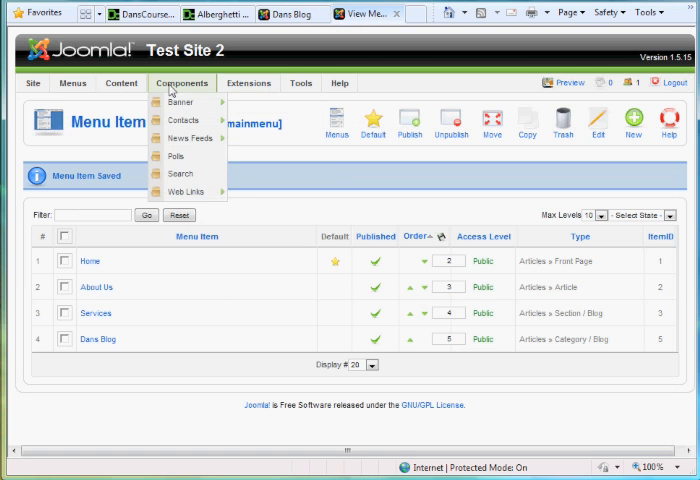
mouse_move(167, 90)
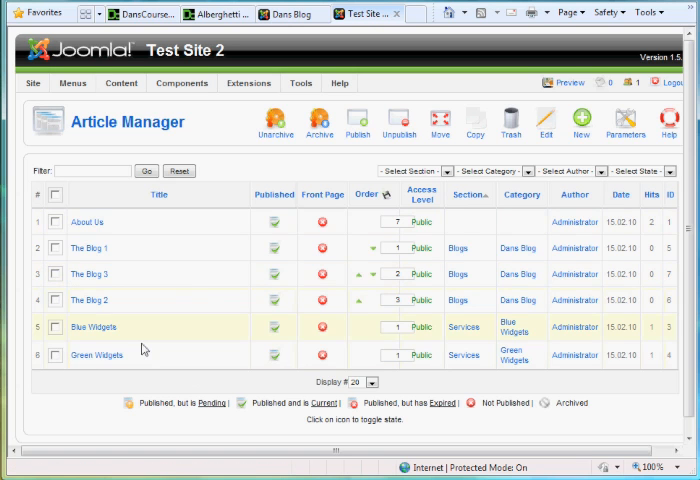
mouse_move(165, 362)
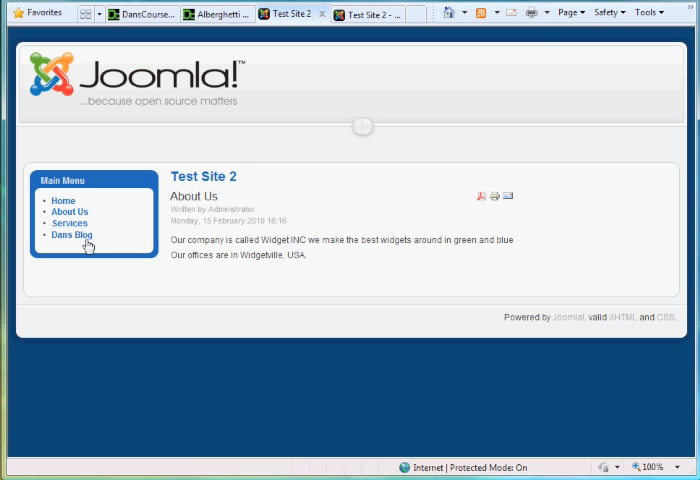
Show the site's About Us page, mark Blue Widgets as front-page, then return to the site.
click(68, 209)
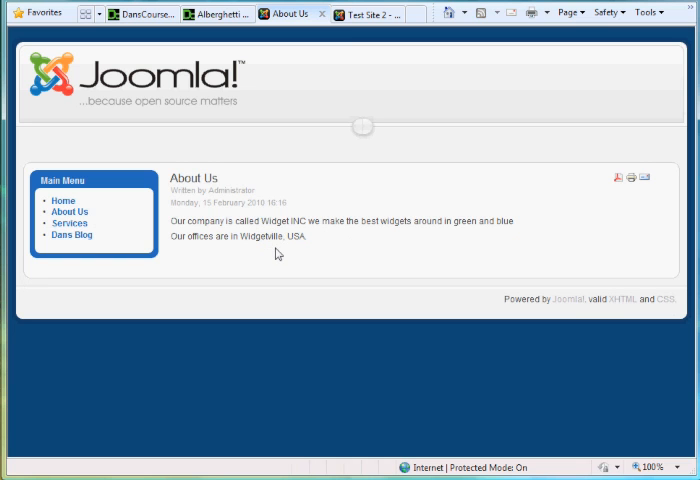
mouse_move(367, 13)
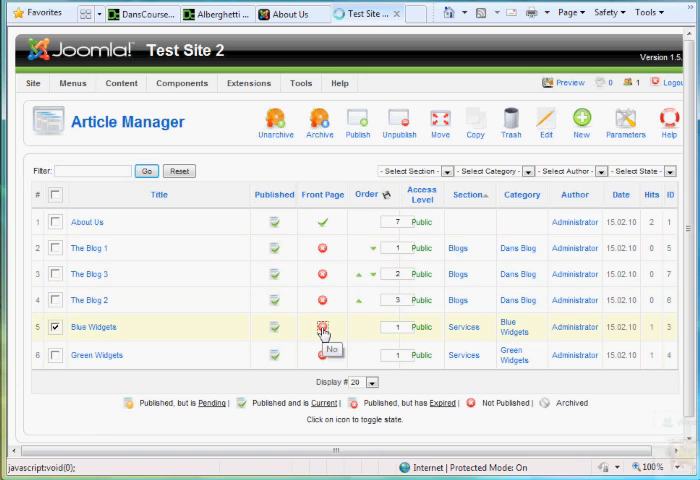
click(322, 327)
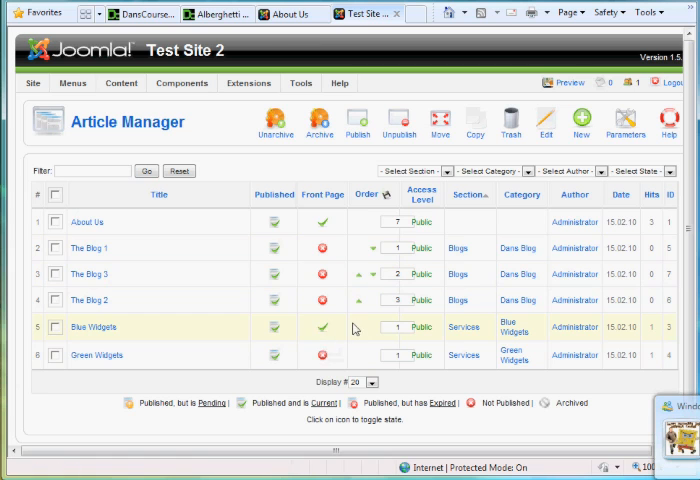
click(285, 13)
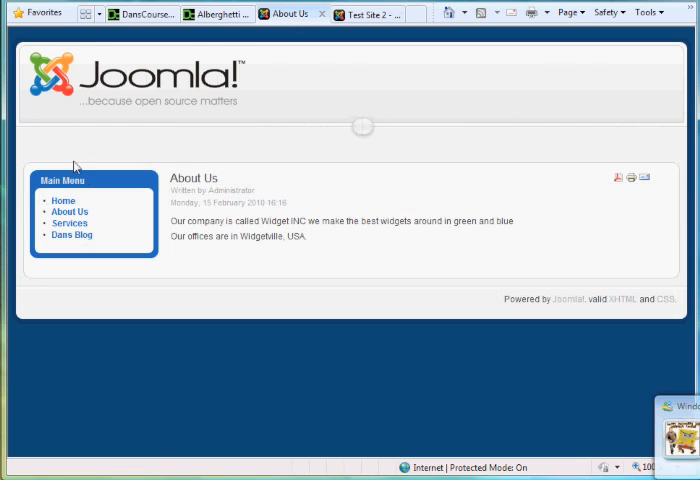